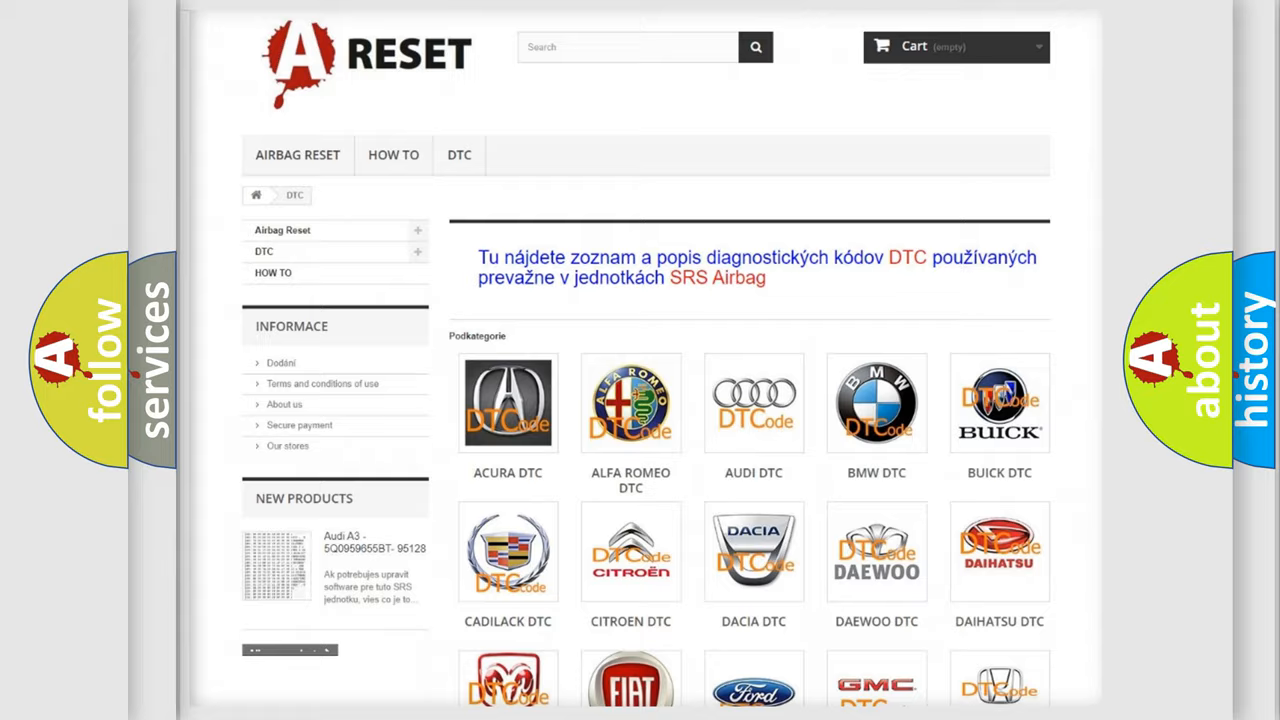
Step: Open the FIAT DTC tile and browse its list of diagnostic code subcategories
{"action": "scroll", "scroll_direction": "down", "scroll_amount": 3}
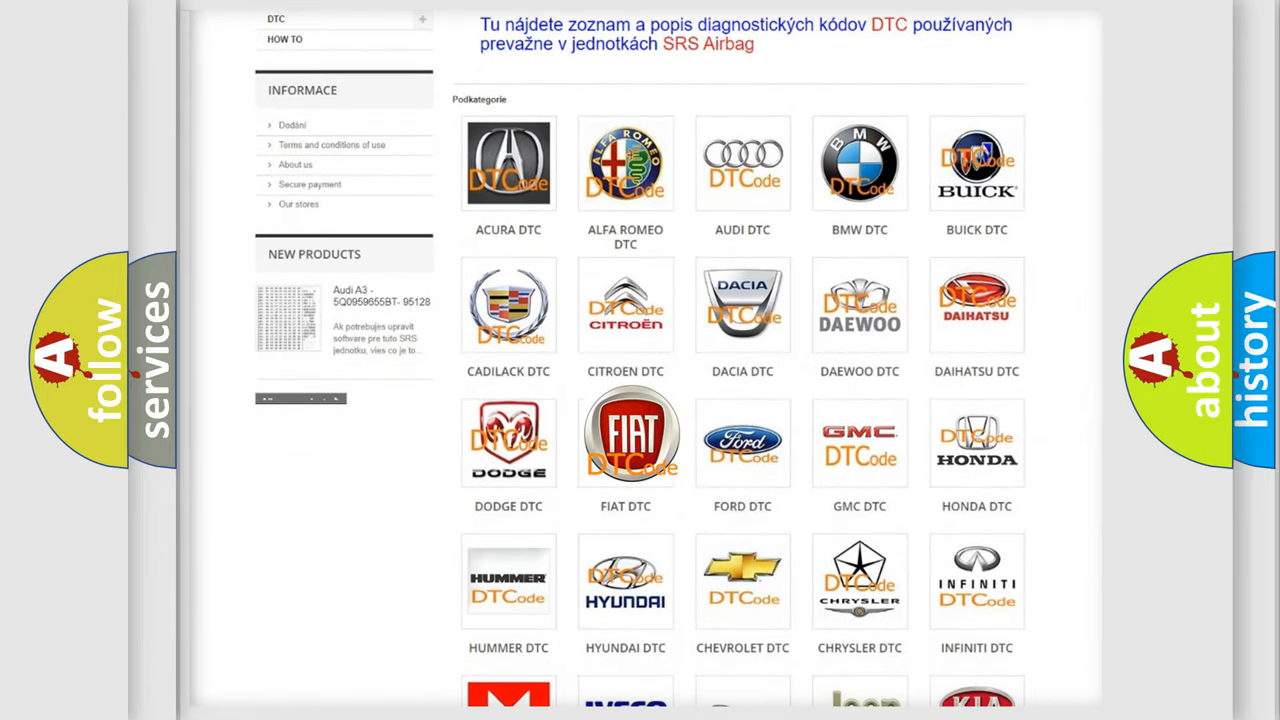
{"action": "left_click", "coordinate": [624, 436]}
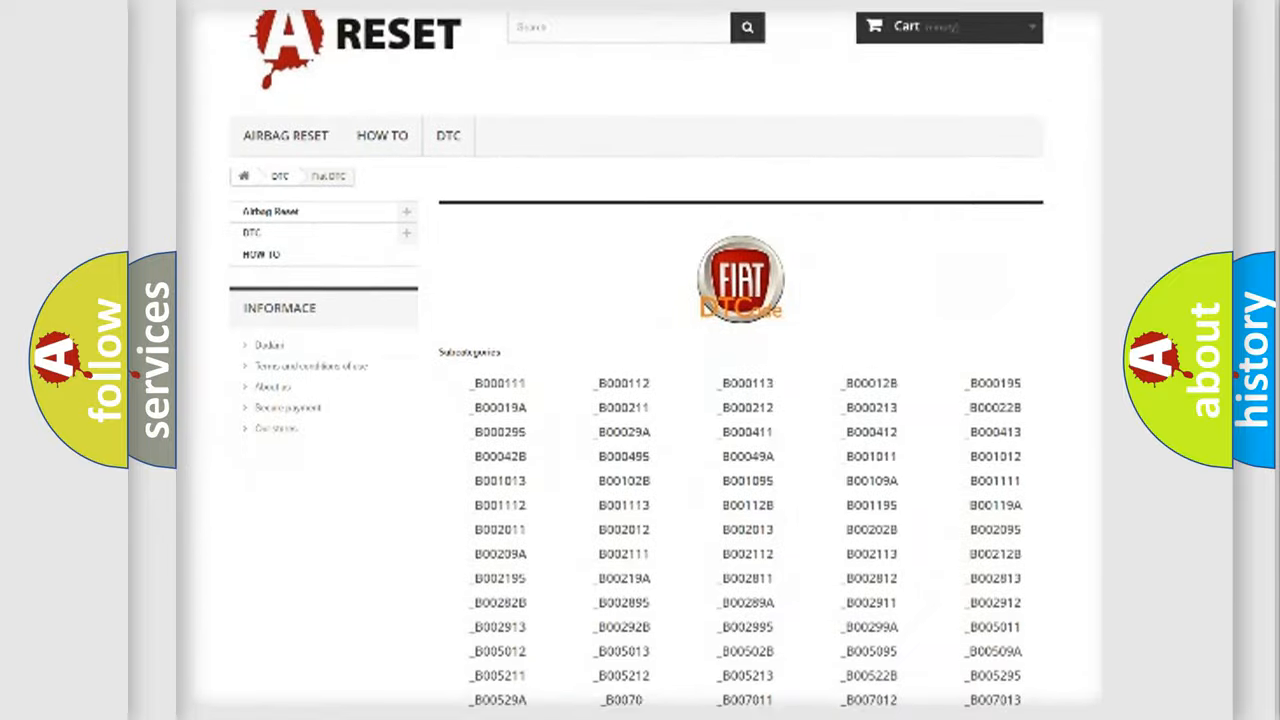
{"action": "scroll", "scroll_direction": "down", "scroll_amount": 3}
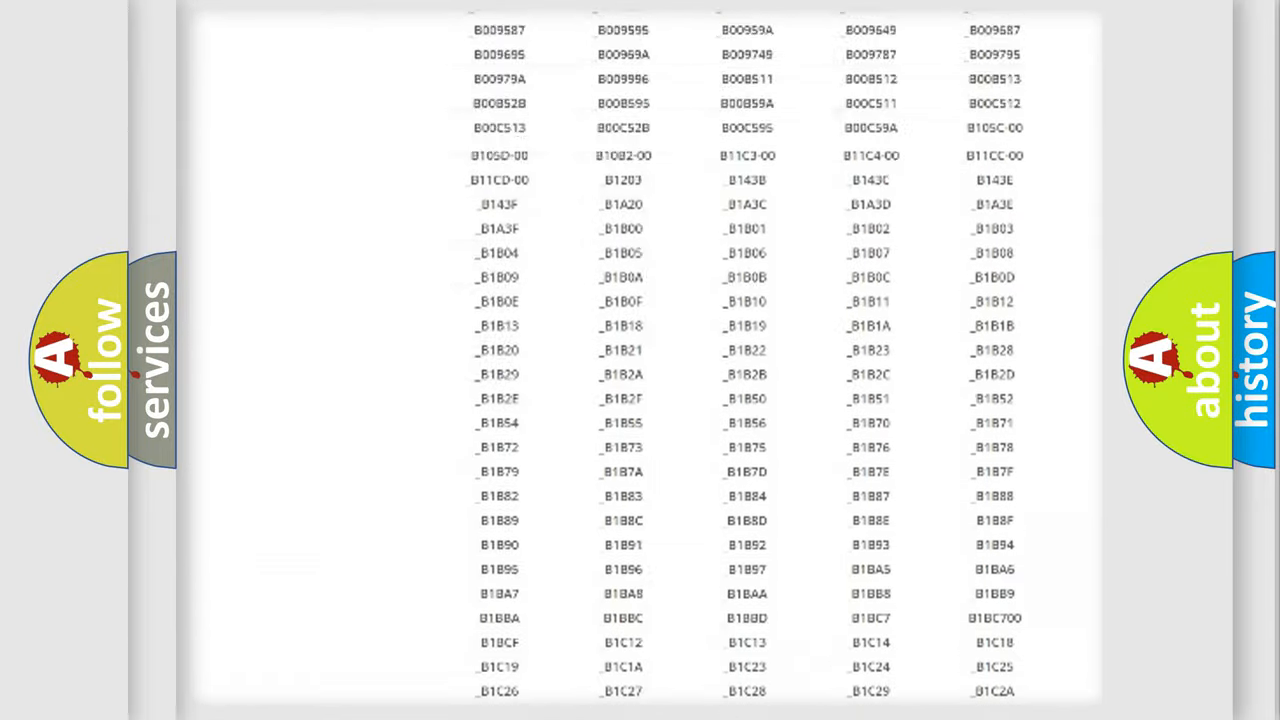
{"action": "scroll", "scroll_direction": "up", "scroll_amount": 3}
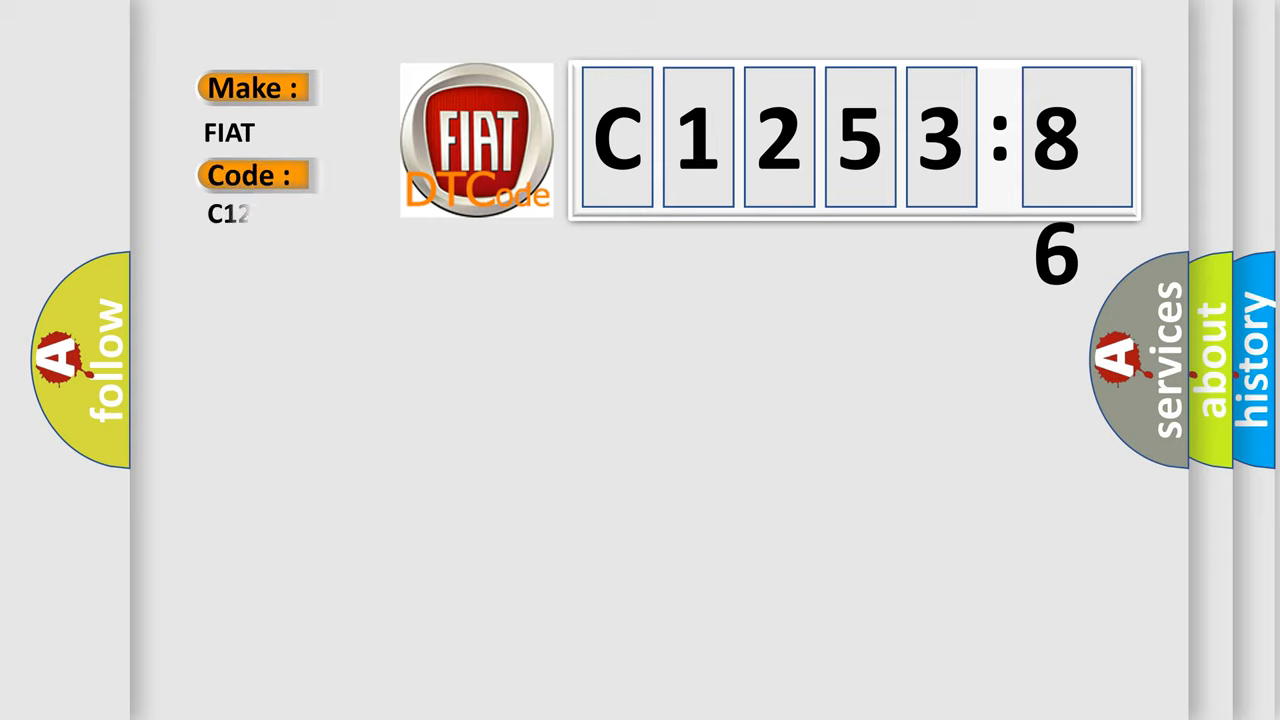
Step: Complete the Code field so it reads C1253-86 beside the FIAT make
{"action": "type", "text": "53-86"}
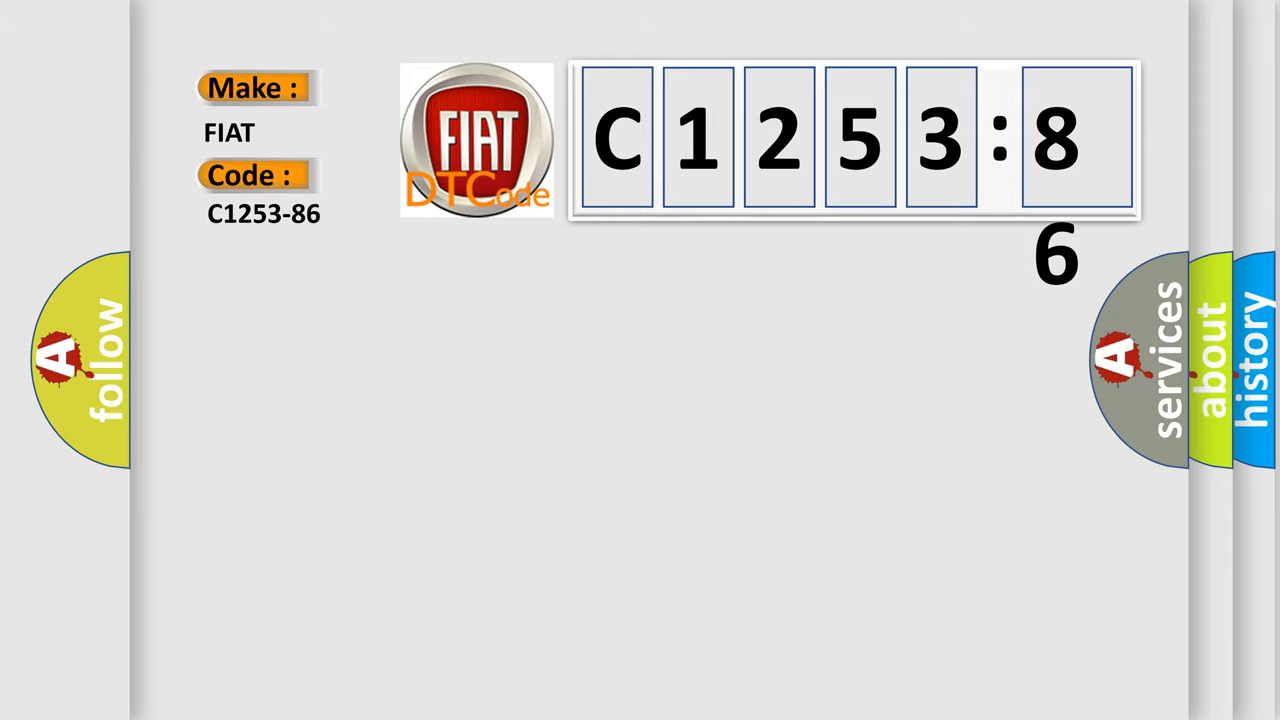